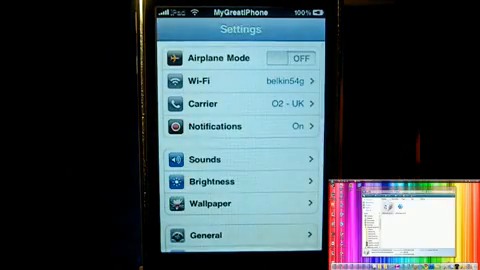
# View the phone's About details showing firmware version 3.1.2 under General settings.
pyautogui.click(228, 234)
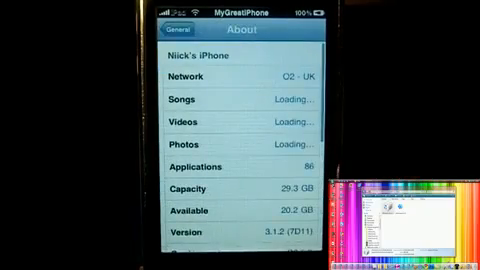
pyautogui.scroll(-3)
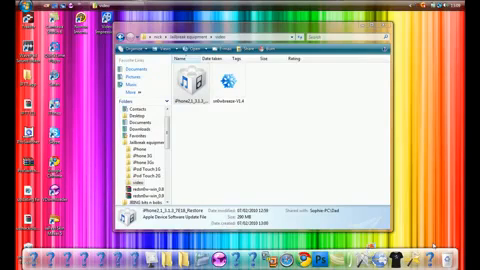
pyautogui.moveTo(292, 132)
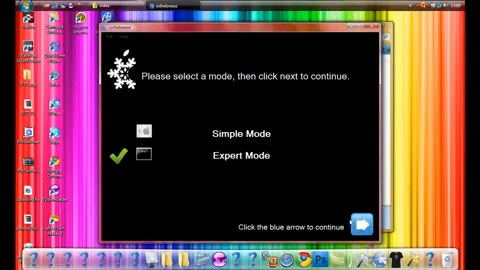
# Select Expert Mode and browse to the iPhone 3GS 3.1.3 IPSW firmware file.
pyautogui.click(360, 226)
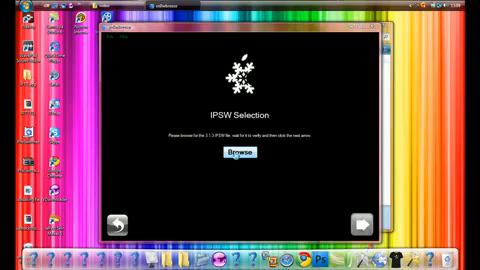
pyautogui.click(230, 156)
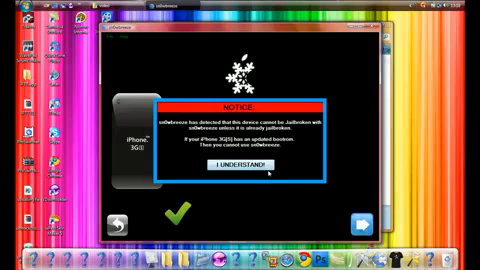
pyautogui.click(240, 170)
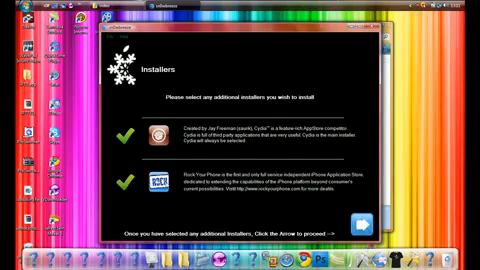
# Accept the chosen installers and advance to the Custom Apps page of pre-set repos.
pyautogui.click(132, 182)
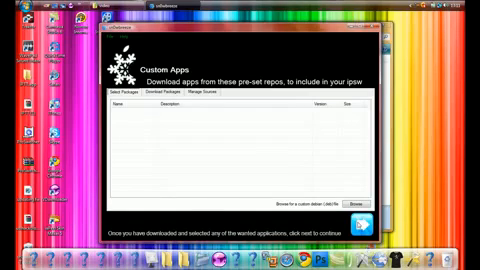
pyautogui.click(360, 224)
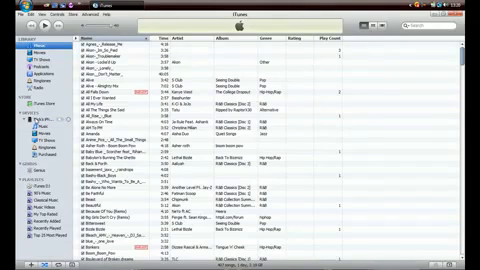
# Show the music library in iTunes.
pyautogui.click(24, 120)
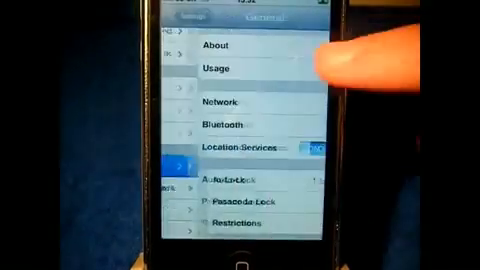
# Confirm modem firmware 05.11.07 in About, then return to and swipe through the home screen.
pyautogui.click(230, 46)
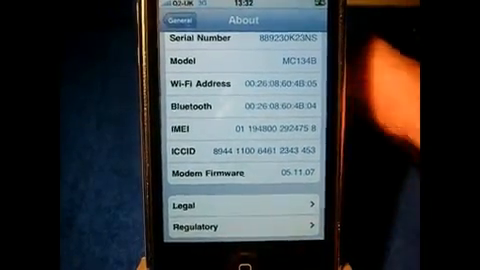
pyautogui.press('home')
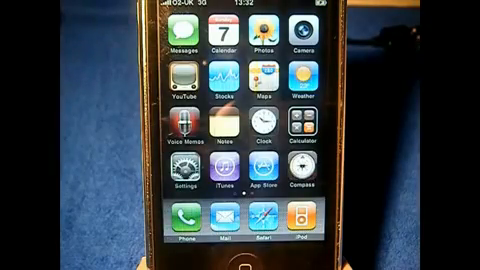
pyautogui.hscroll(-3)
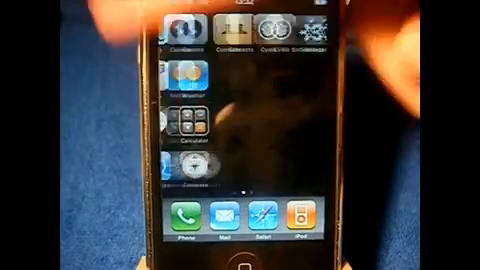